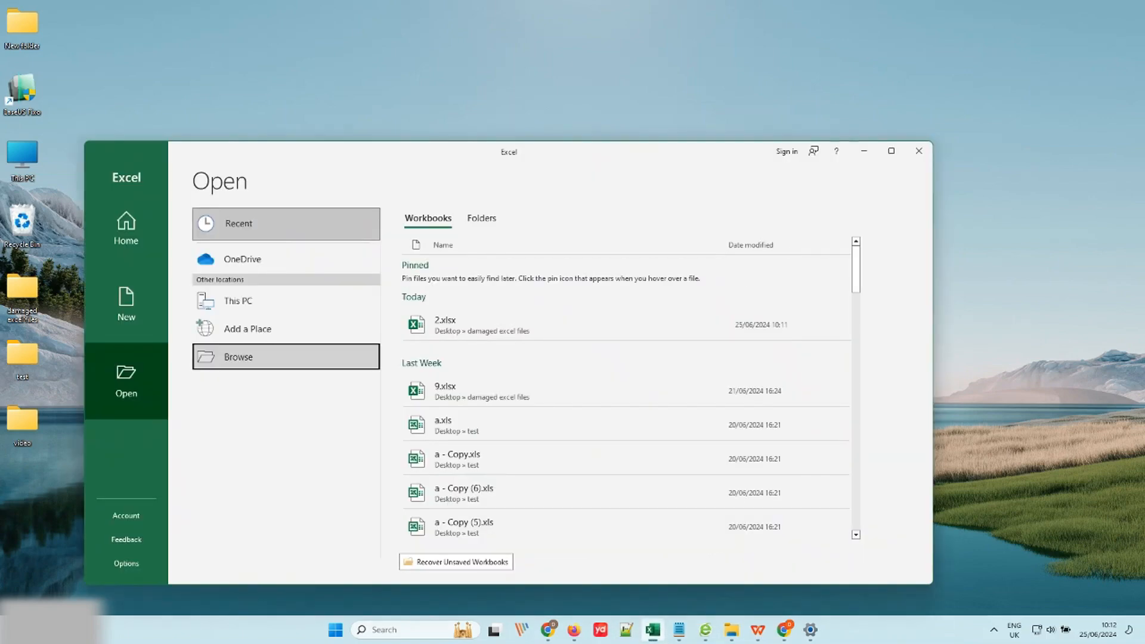
# - Try opening 3.xlsx from the damaged excel files folder; recovery fails with a format error
pyautogui.click(238, 357)
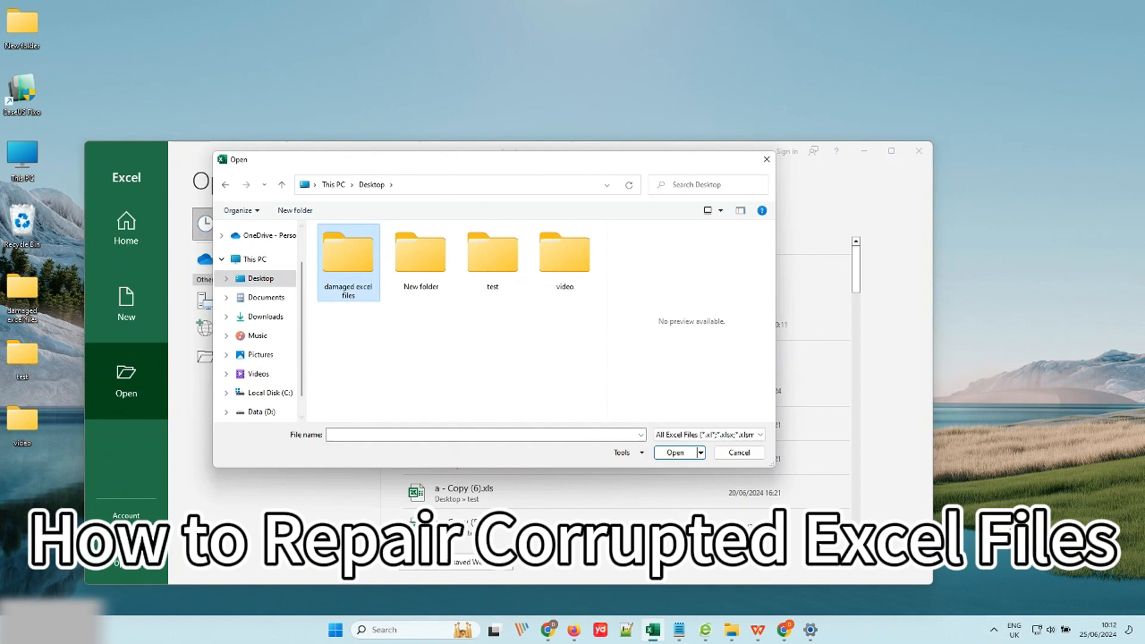
pyautogui.doubleClick(348, 255)
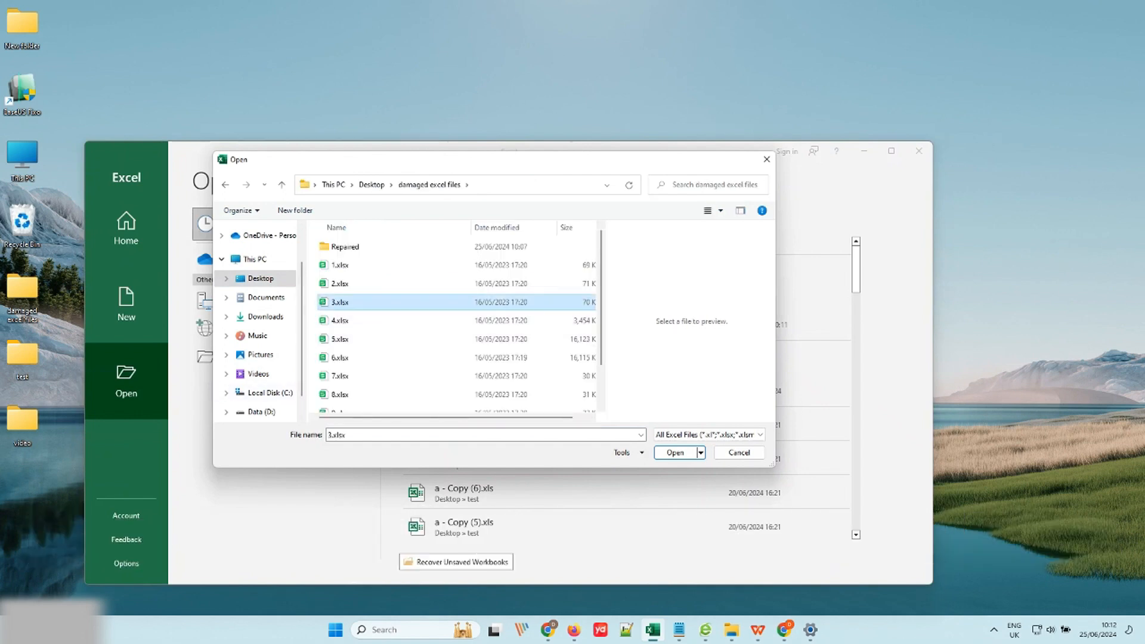
pyautogui.click(674, 452)
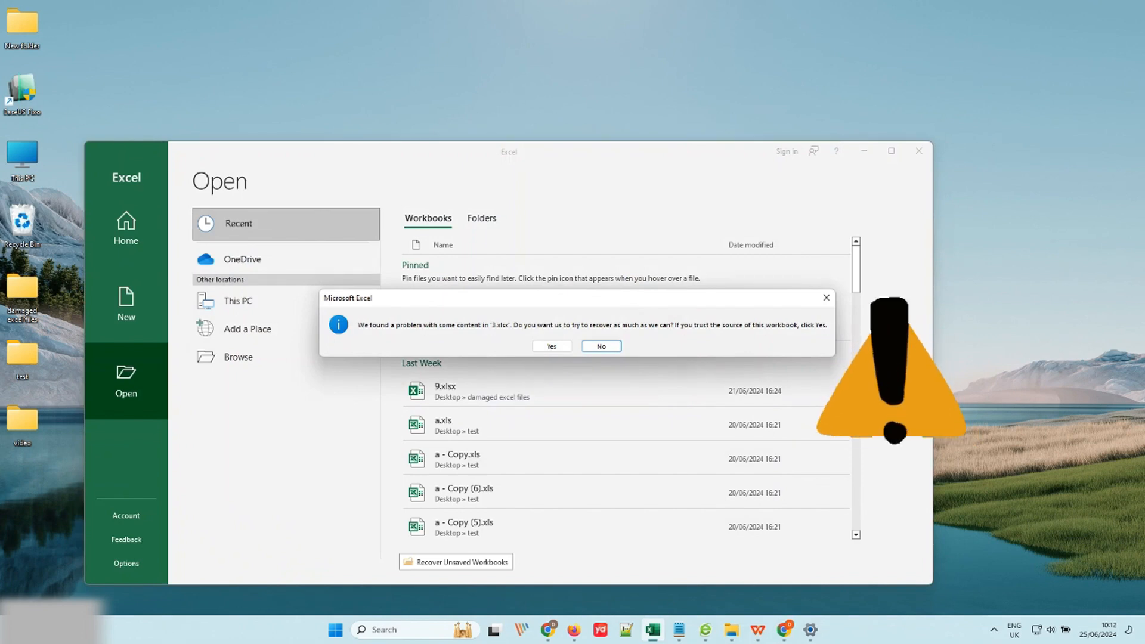
pyautogui.click(551, 345)
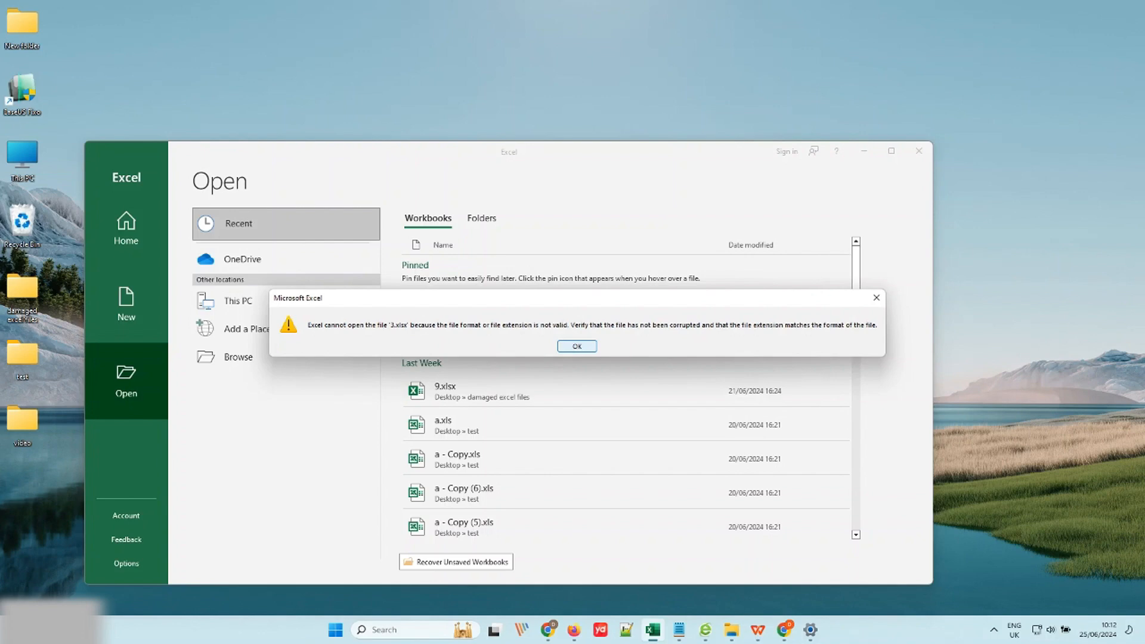
pyautogui.click(576, 345)
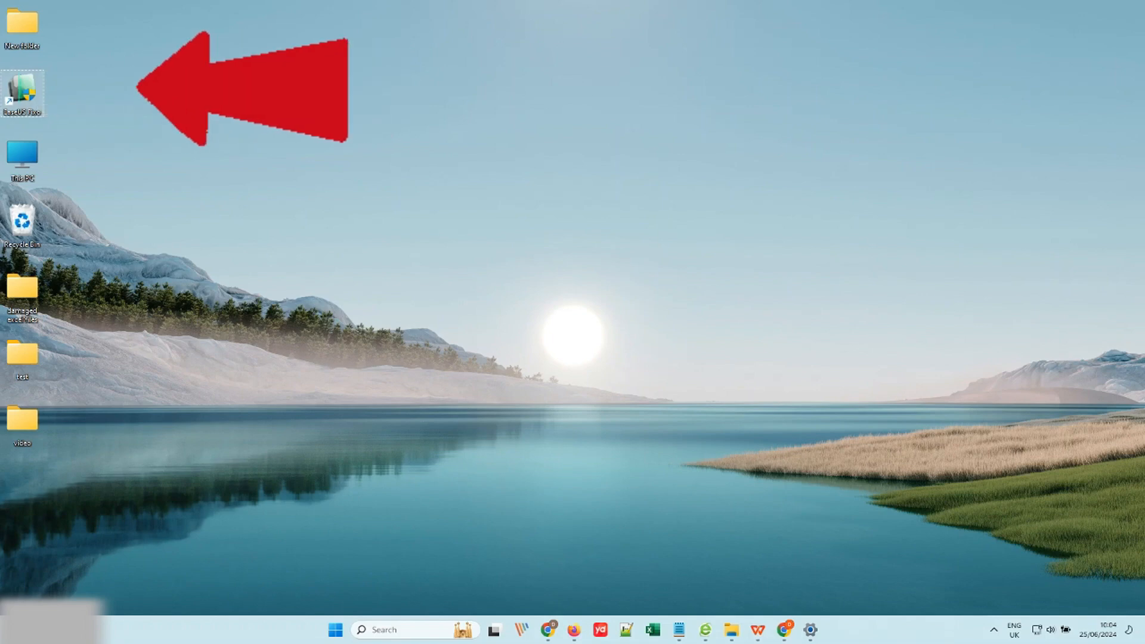
# - Launch EaseUS Fixo, dismiss the discount pop-up, and scroll through the features
pyautogui.doubleClick(22, 94)
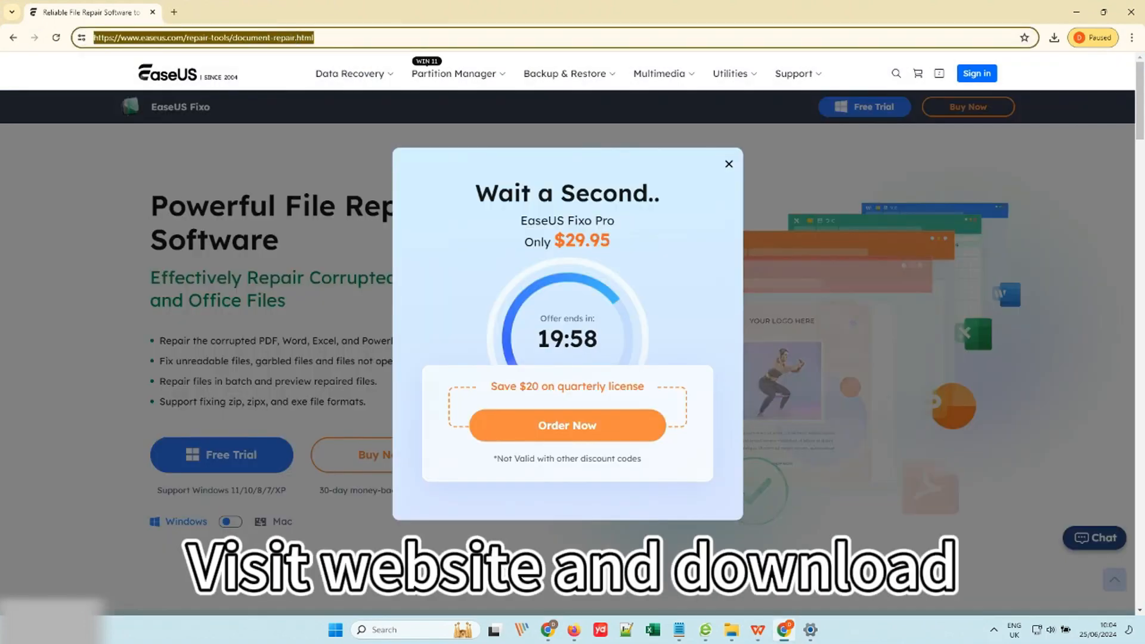
pyautogui.click(728, 163)
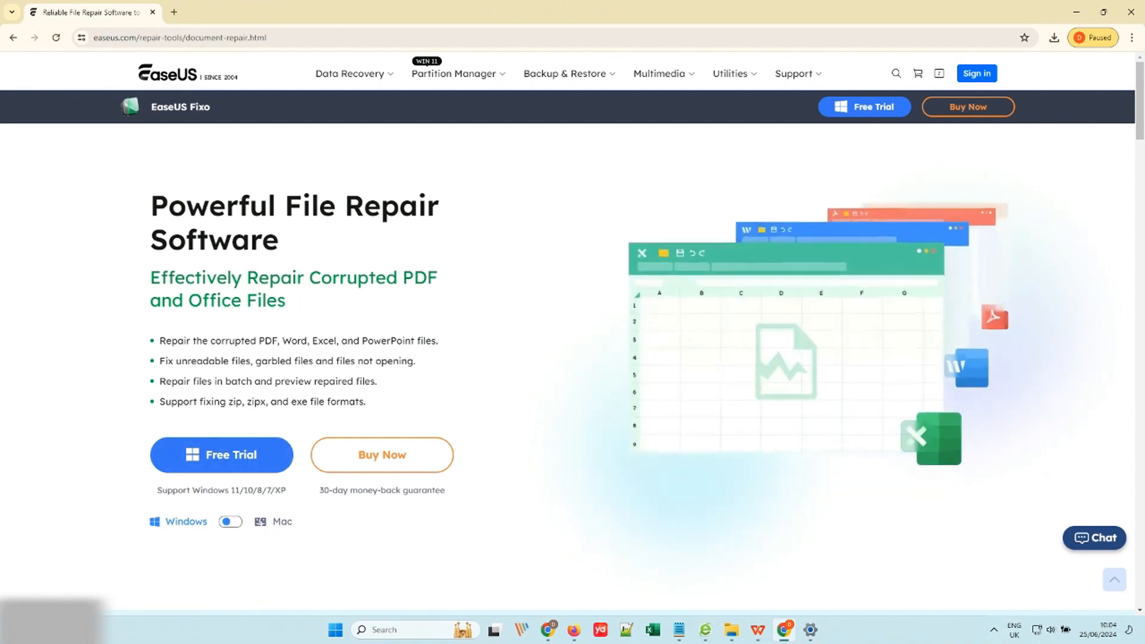
pyautogui.scroll(-3)
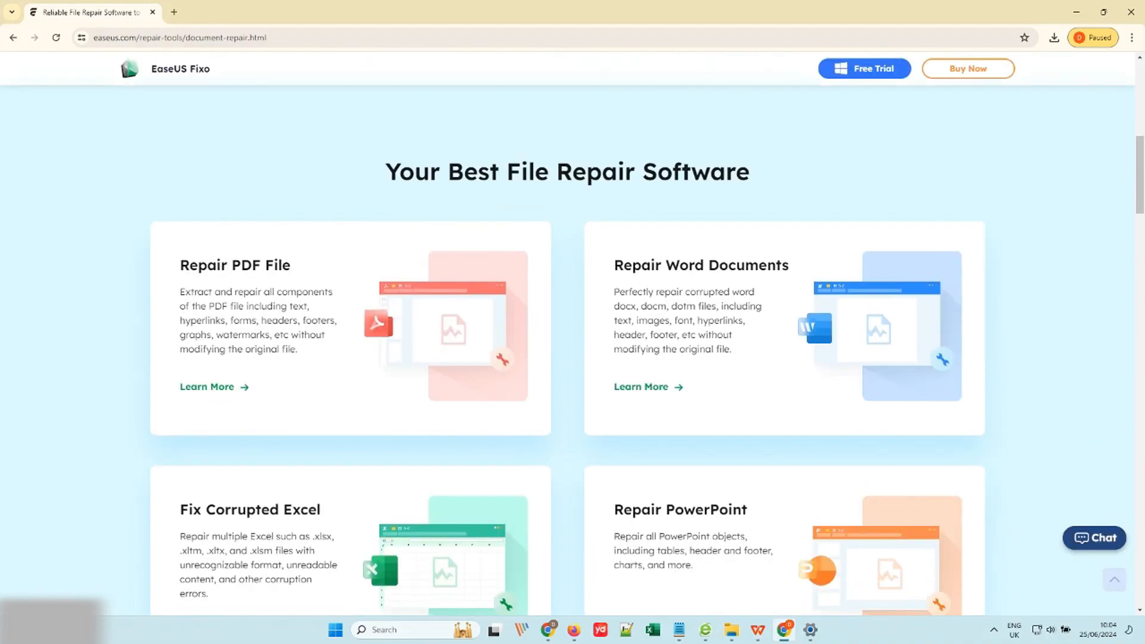
pyautogui.scroll(-3)
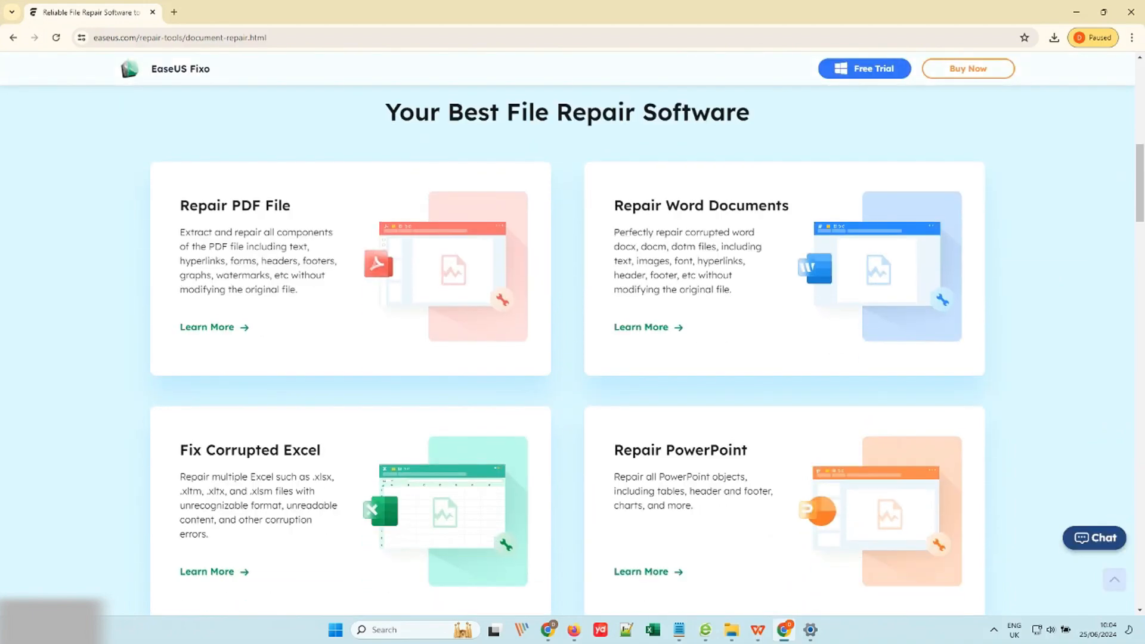
pyautogui.scroll(-3)
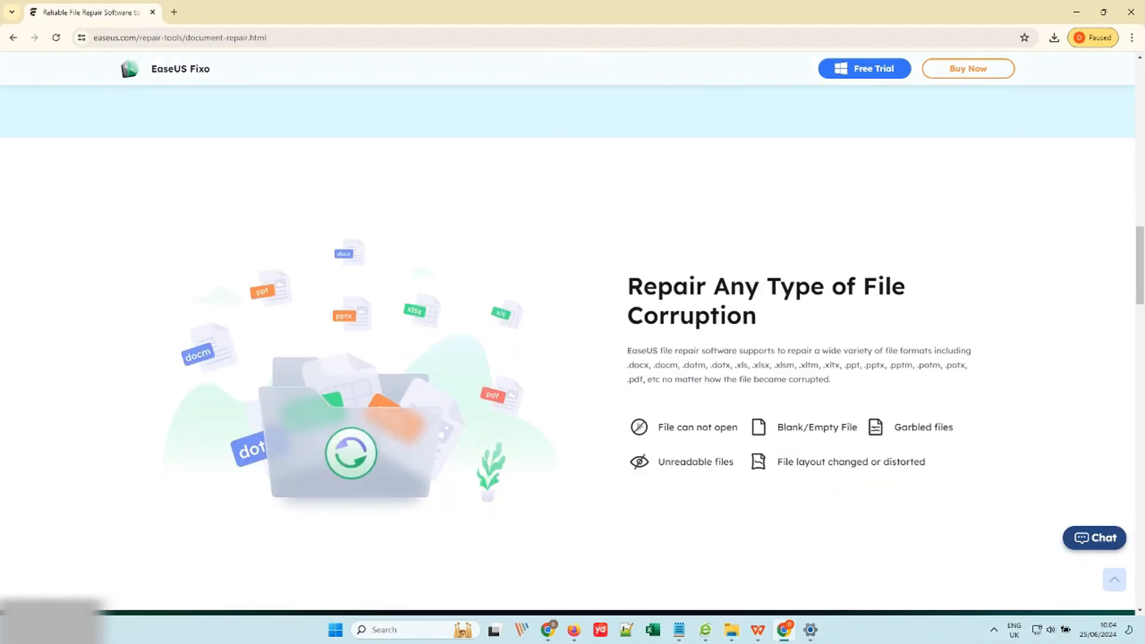
pyautogui.scroll(-3)
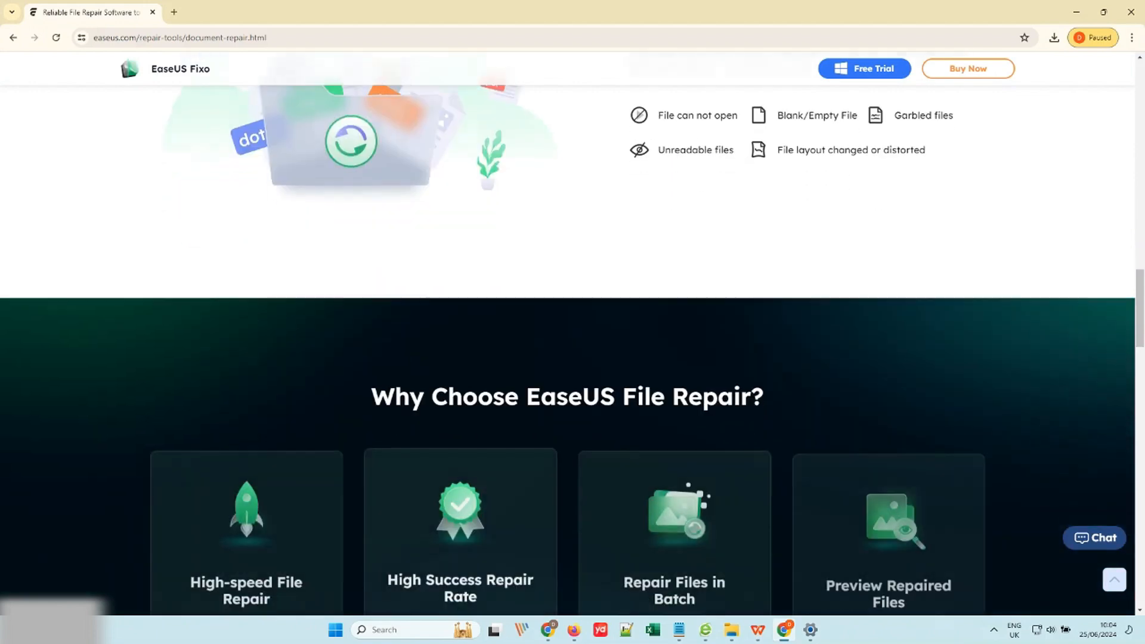
pyautogui.scroll(-3)
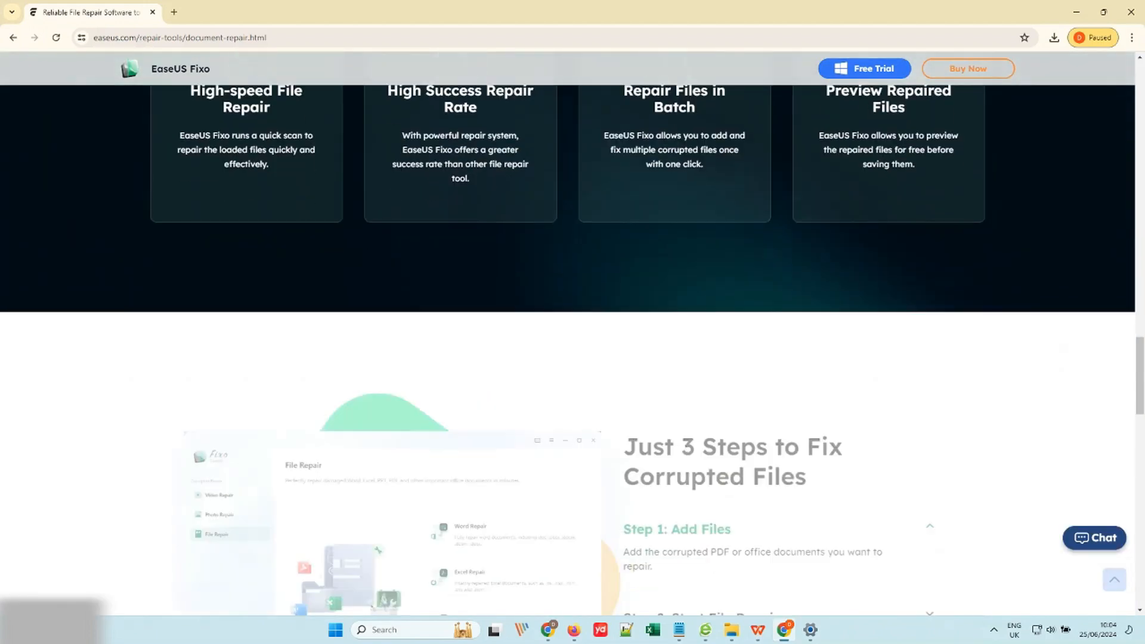
pyautogui.scroll(-3)
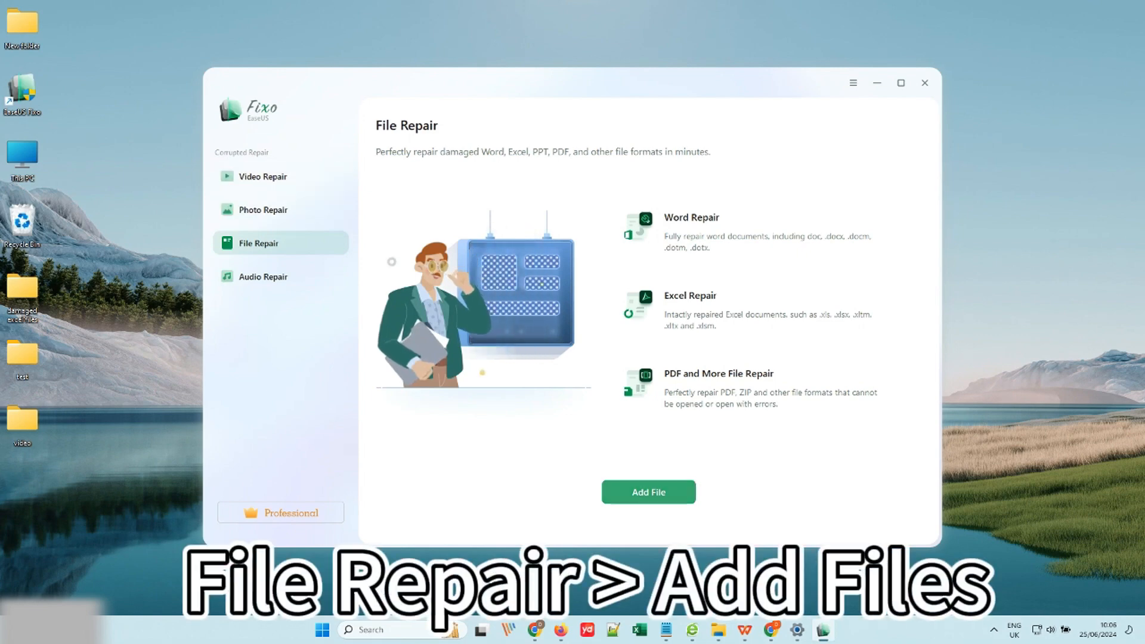
# - Add the damaged Excel files, repair them all, and view the 10 saved repaired documents
pyautogui.click(647, 492)
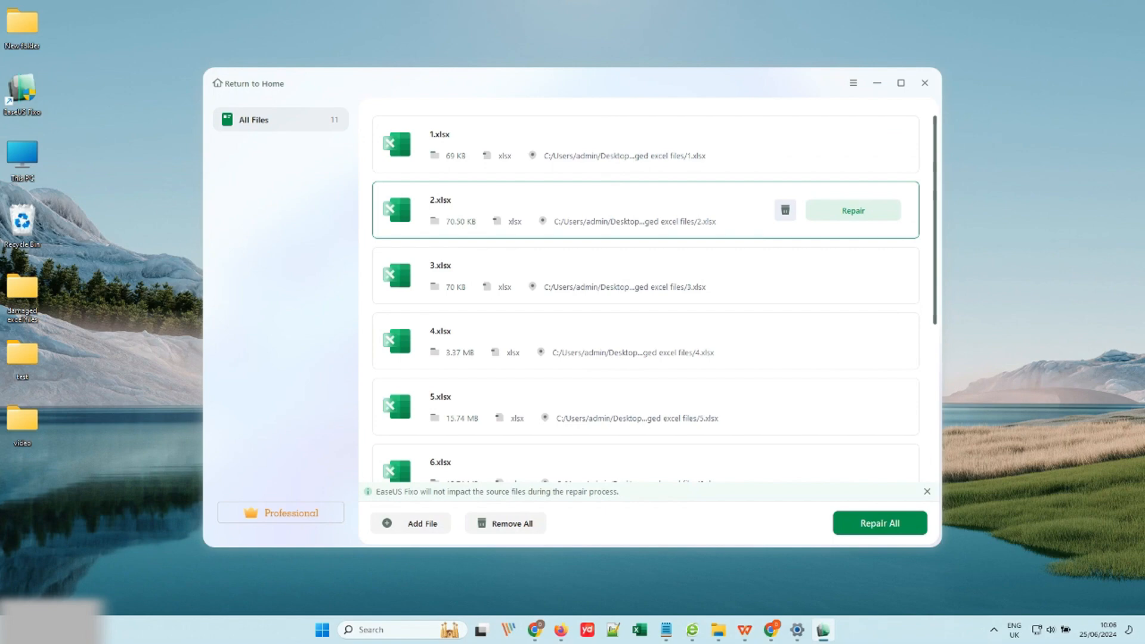
pyautogui.scroll(-3)
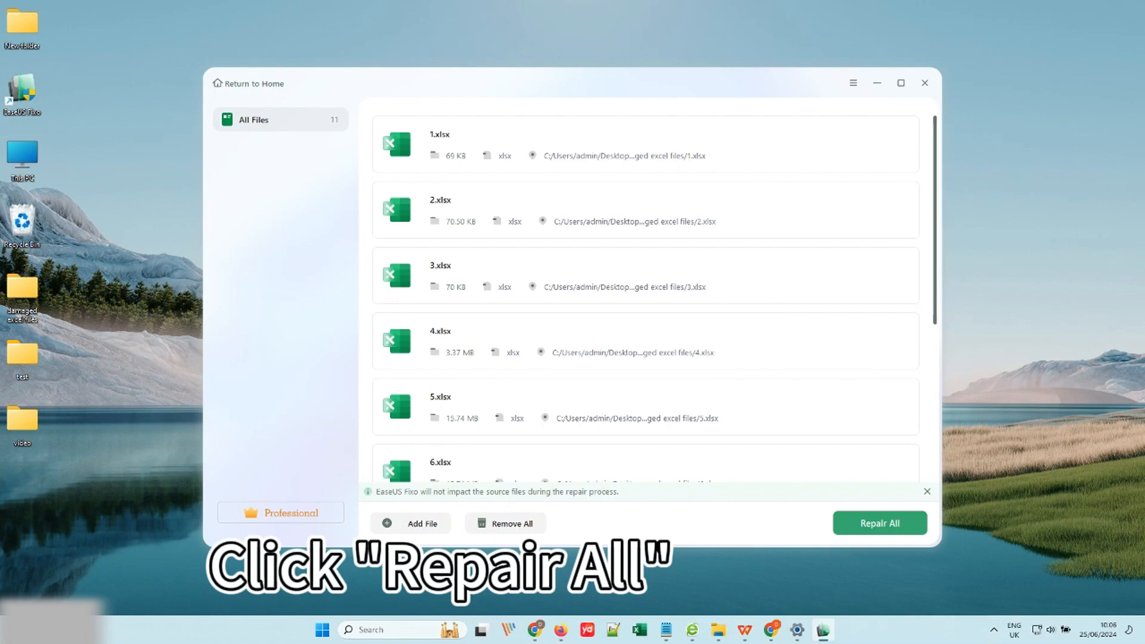
pyautogui.click(879, 523)
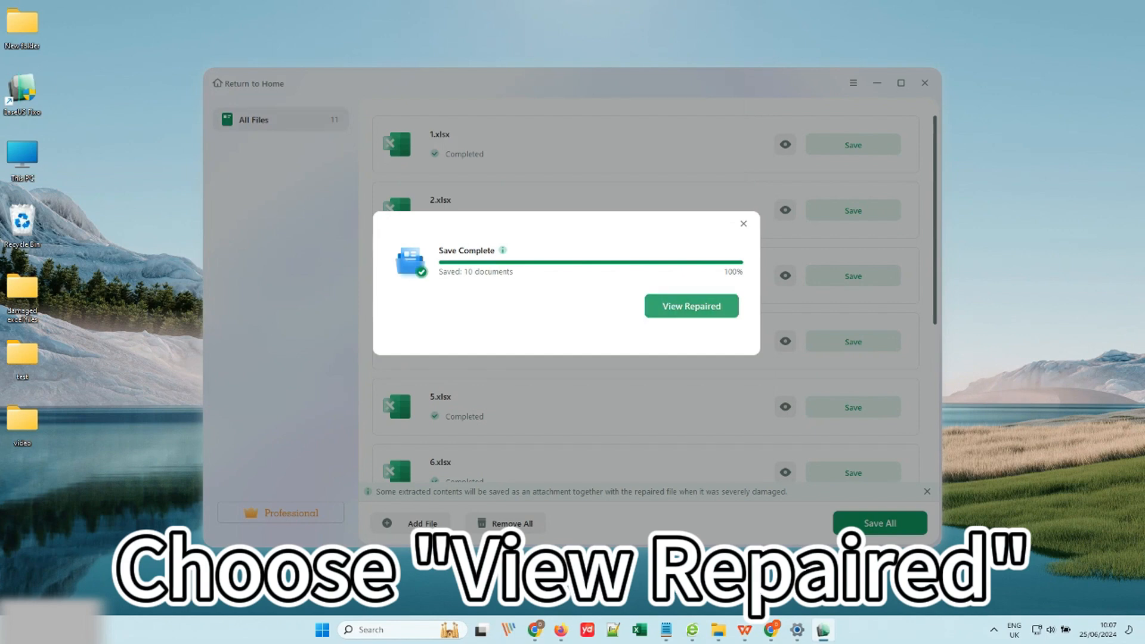
pyautogui.click(689, 305)
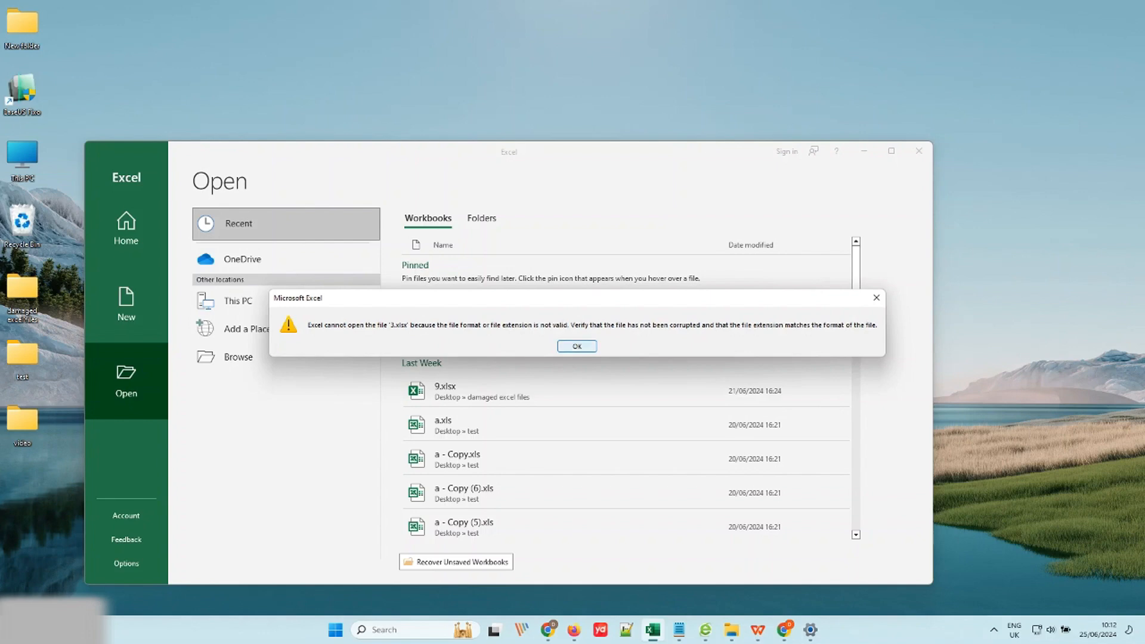
# - Dismiss the cannot-open error and browse the computer for a workbook
pyautogui.click(576, 345)
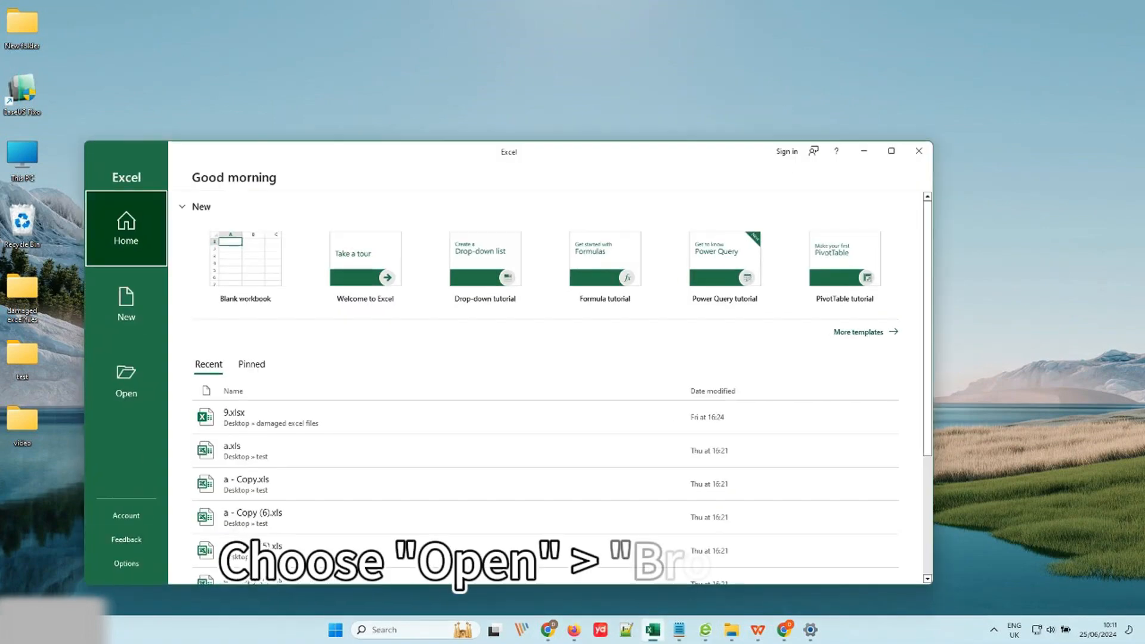
pyautogui.click(126, 377)
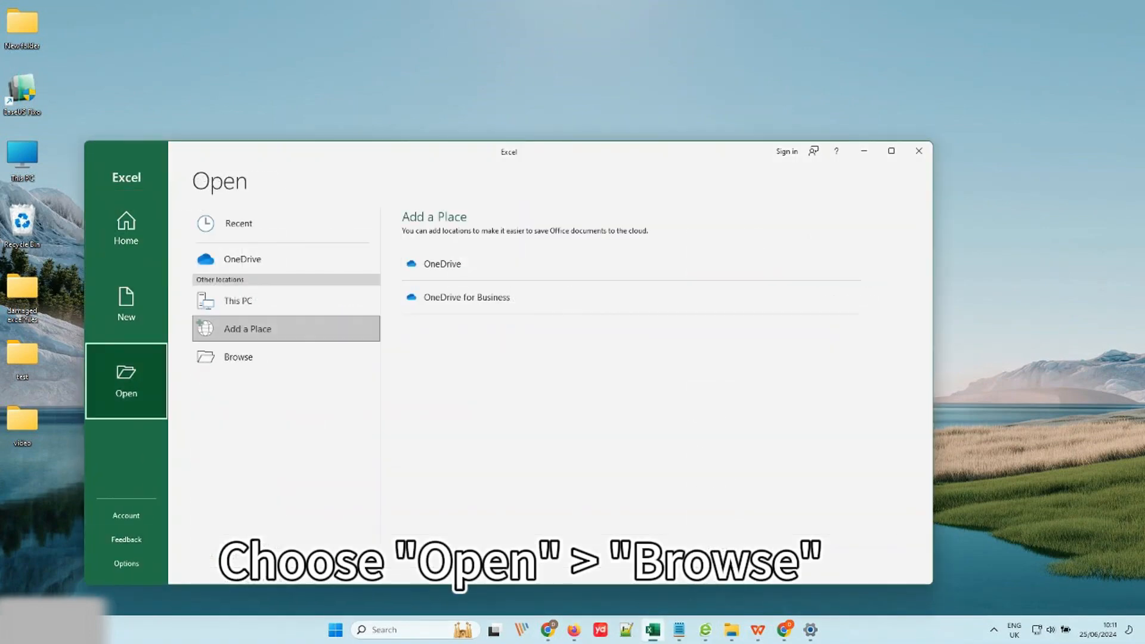
pyautogui.click(237, 356)
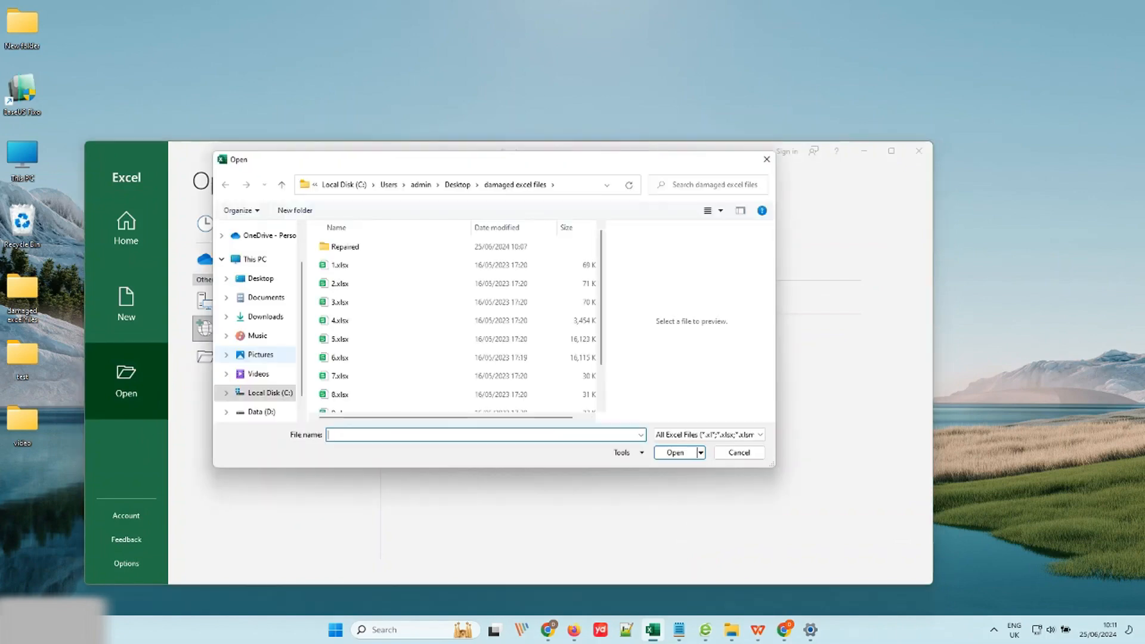
# - Open 2.xlsx with Open and Repair, choosing Repair to recover the data
pyautogui.click(340, 283)
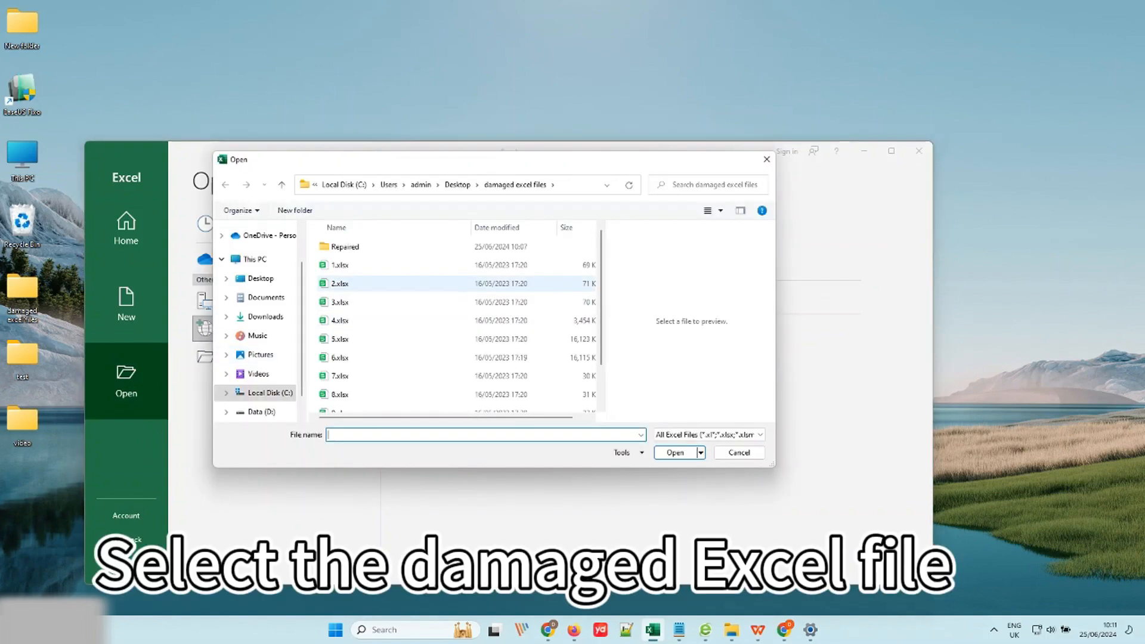
pyautogui.click(699, 451)
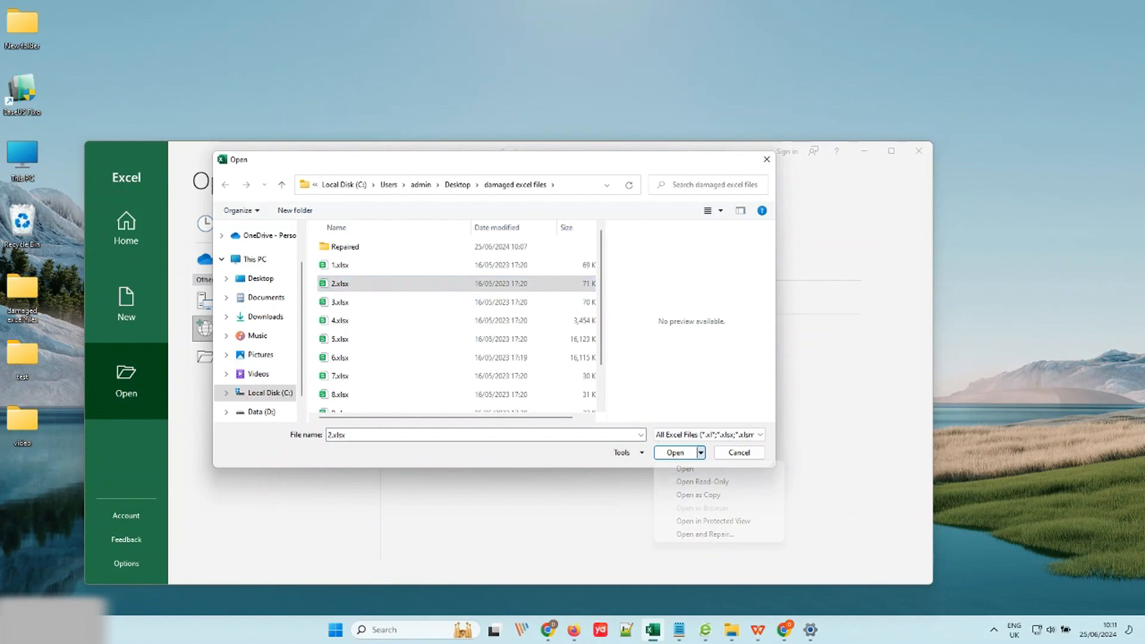
pyautogui.moveTo(706, 534)
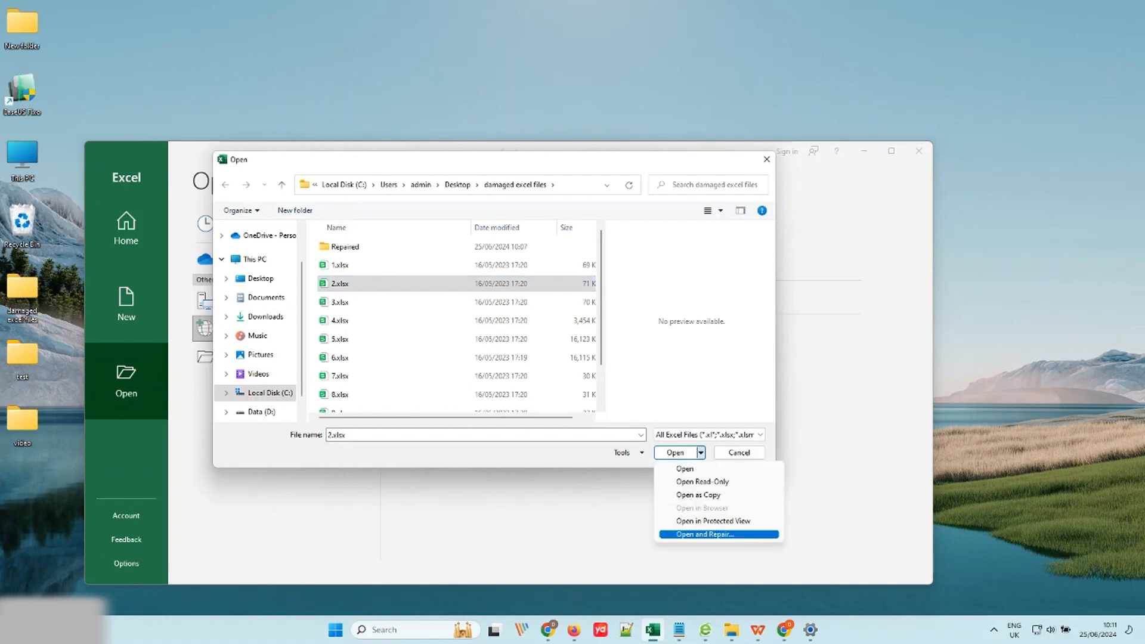
pyautogui.click(702, 533)
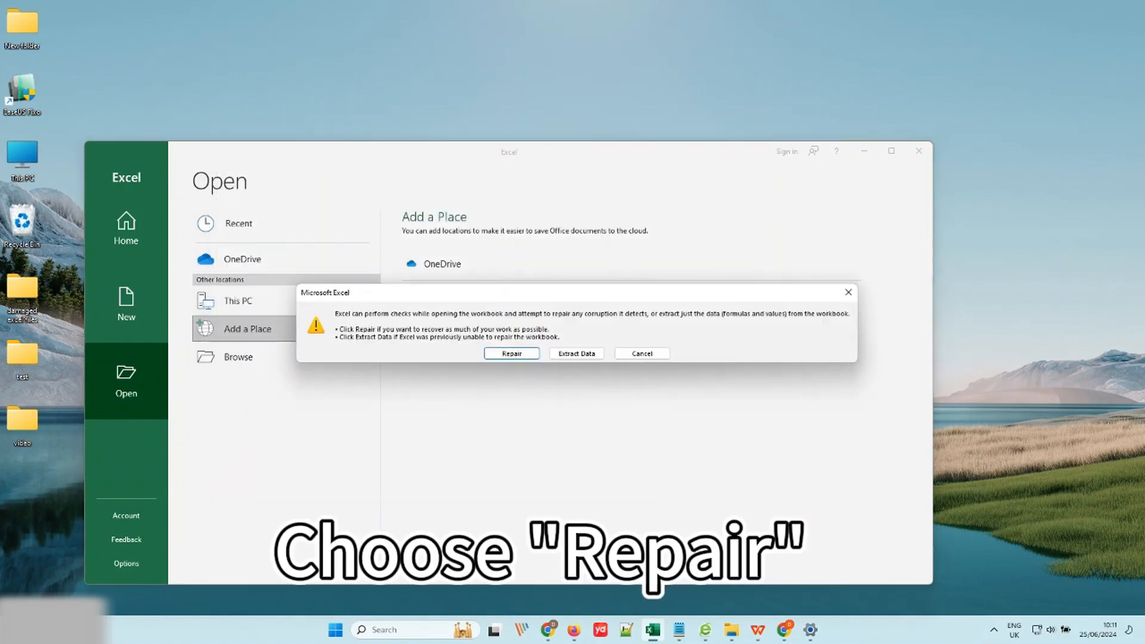
pyautogui.click(511, 353)
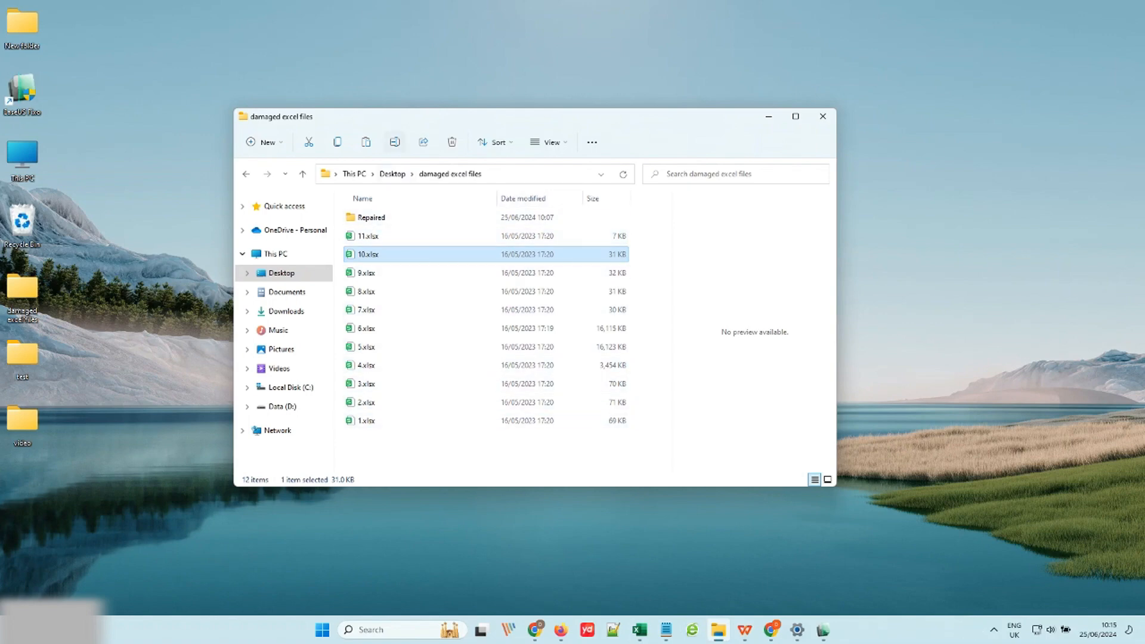
# - Rename 10.xlsx, retyping its .xlsx extension
pyautogui.press('F2')
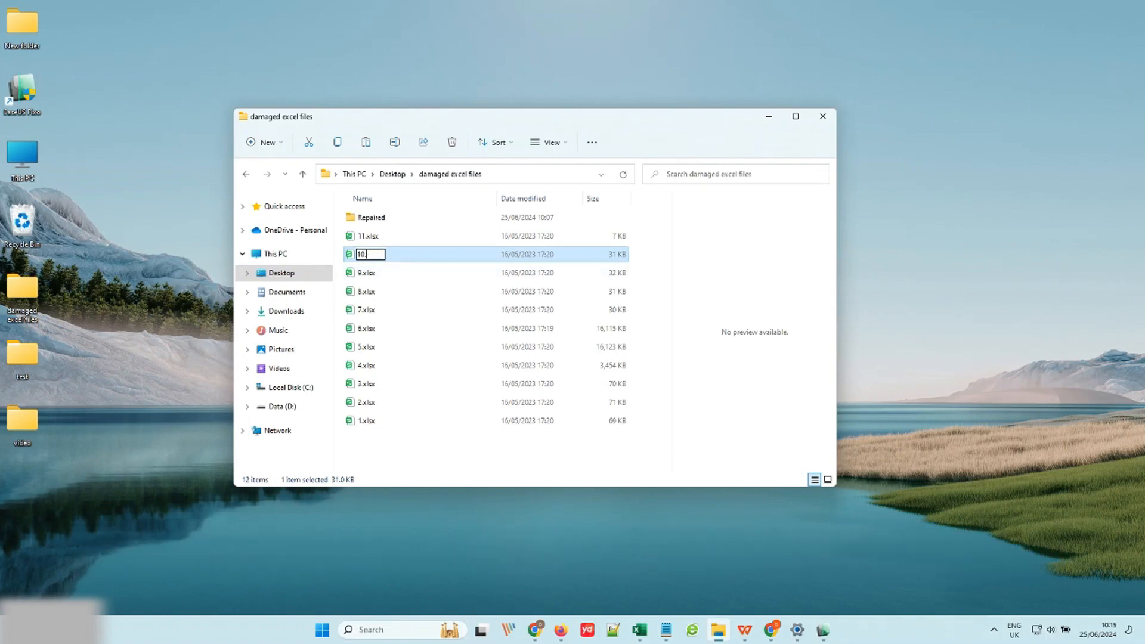
pyautogui.write('.x')
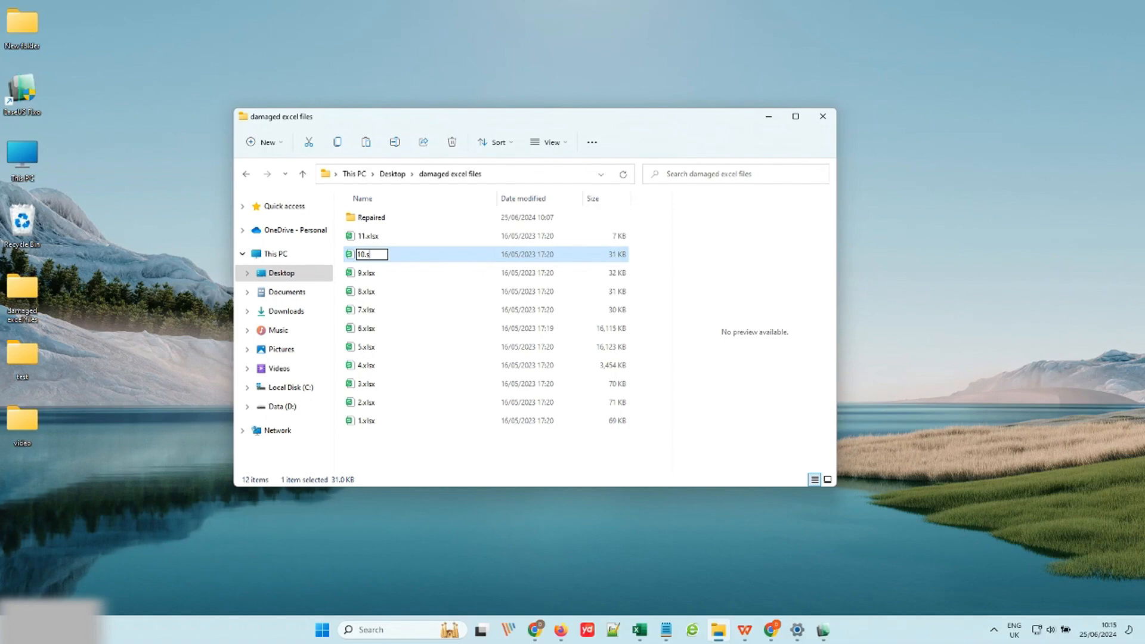
pyautogui.write('lsx')
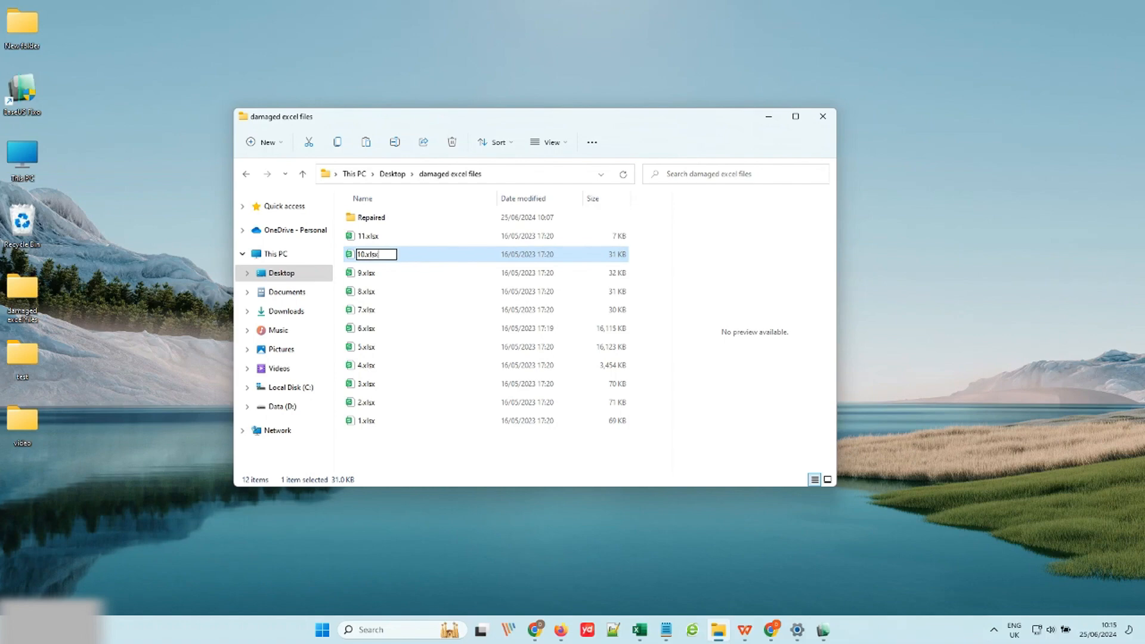